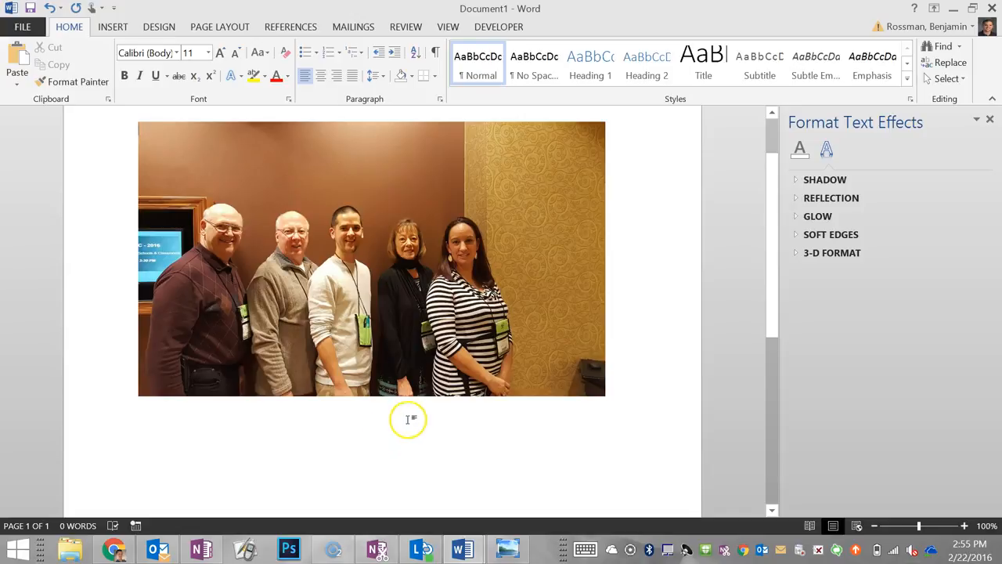
mouse_move(423, 407)
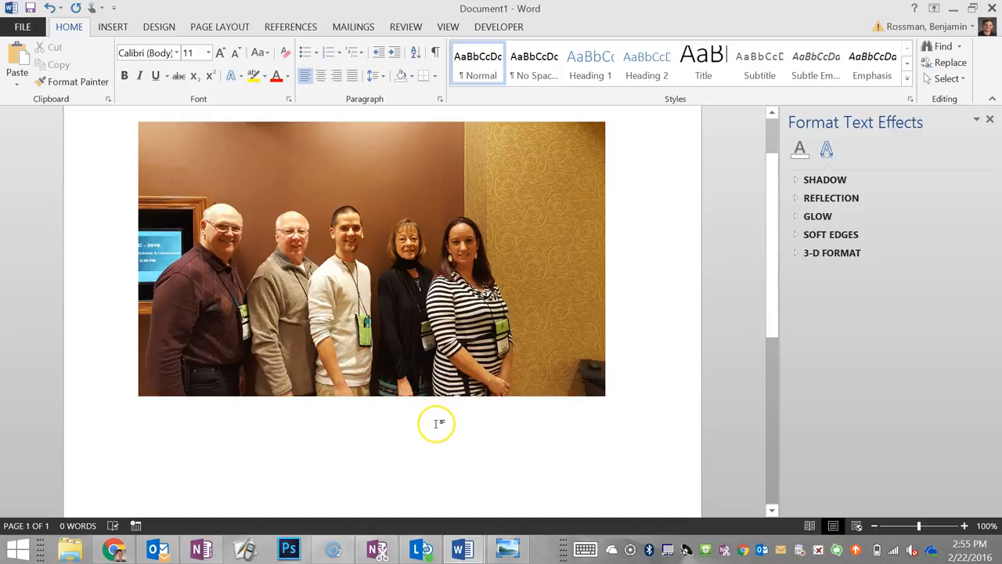
mouse_move(398, 305)
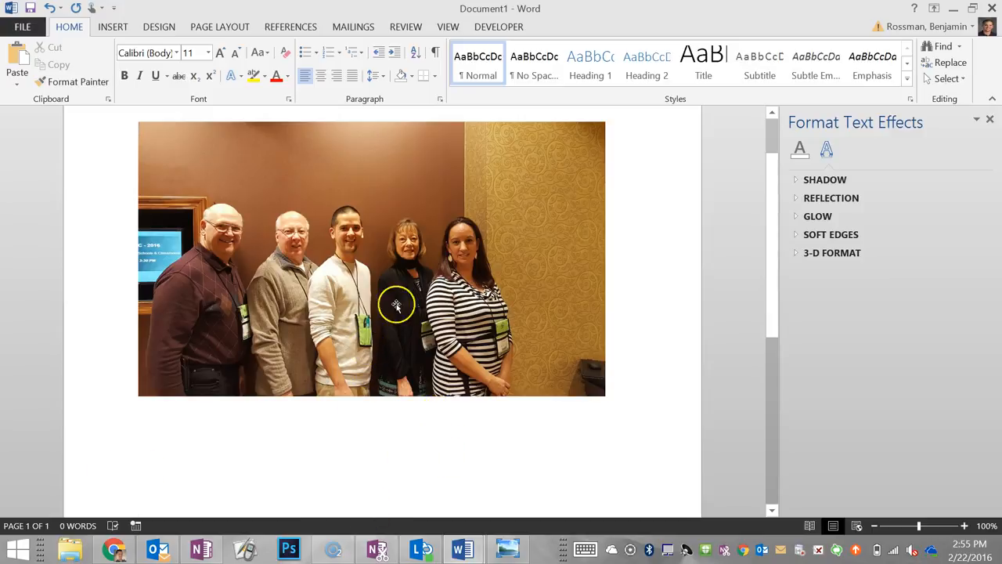
Place the red turtle head in front of text over the last face in the group photo.
click(394, 305)
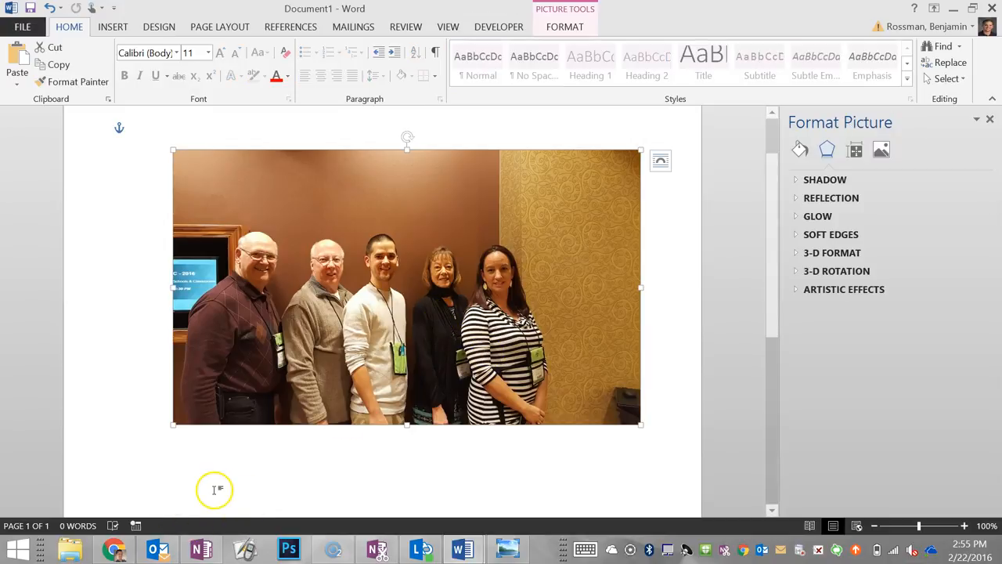
mouse_move(212, 470)
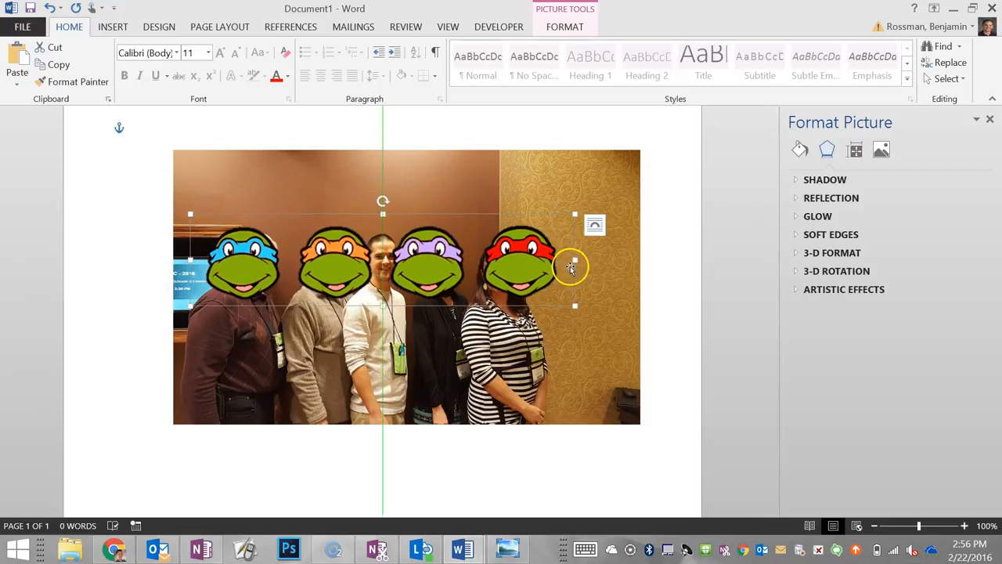
click(564, 26)
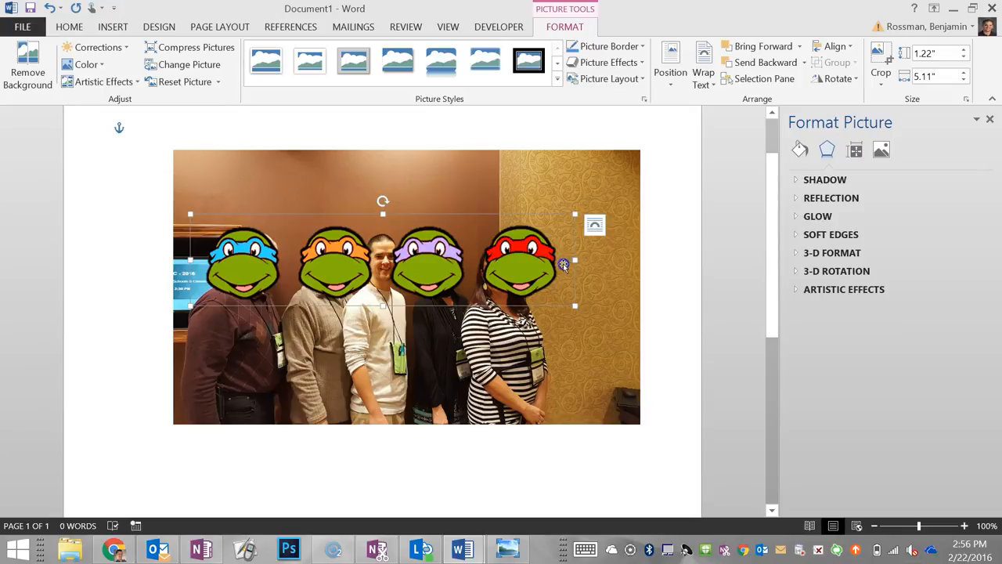
drag(577, 260, 564, 263)
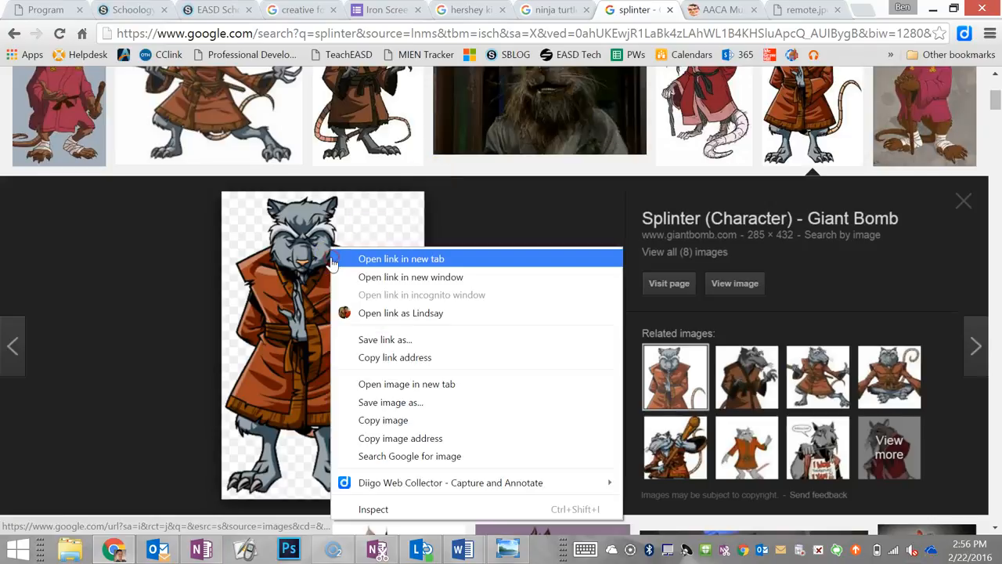
Copy the Splinter picture from the Google Images results.
click(398, 420)
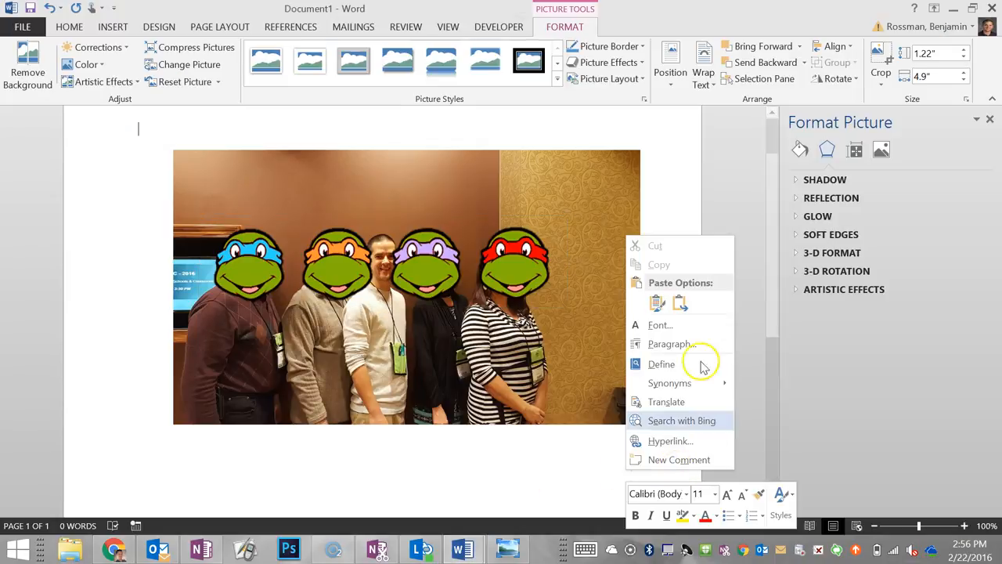
mouse_move(674, 296)
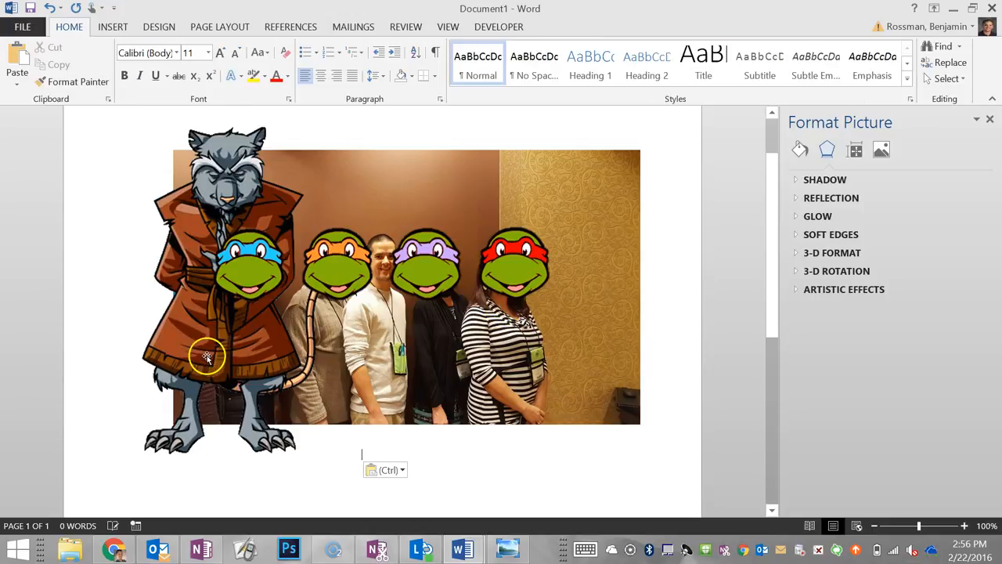
Wrap the pasted Splinter figure In Front of Text and size it over the middle man.
click(207, 357)
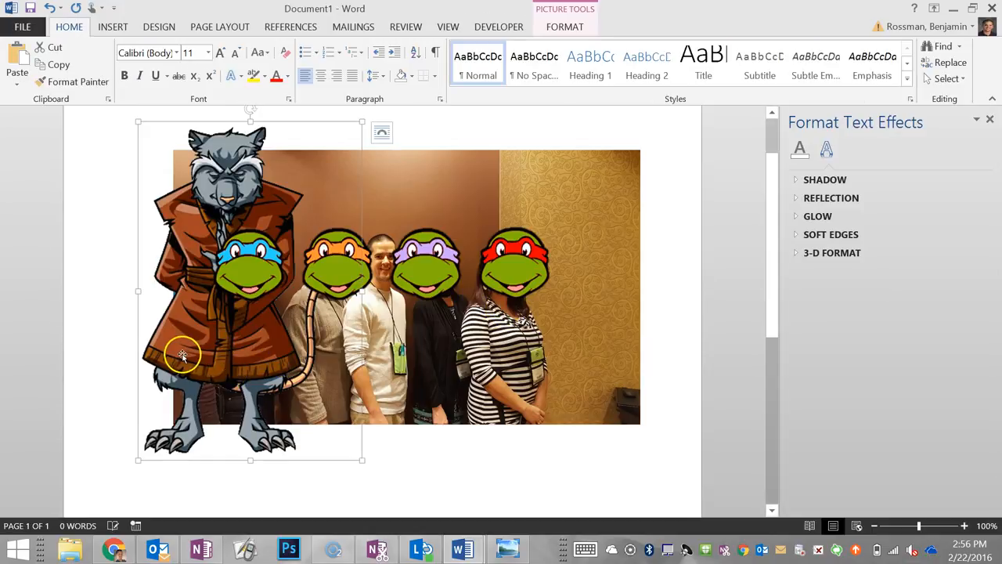
right_click(181, 354)
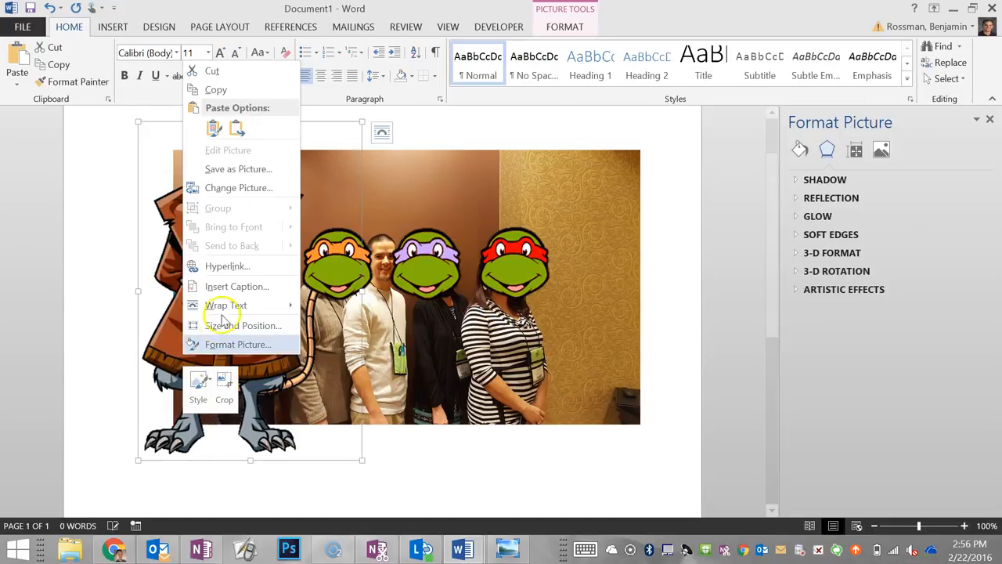
click(225, 304)
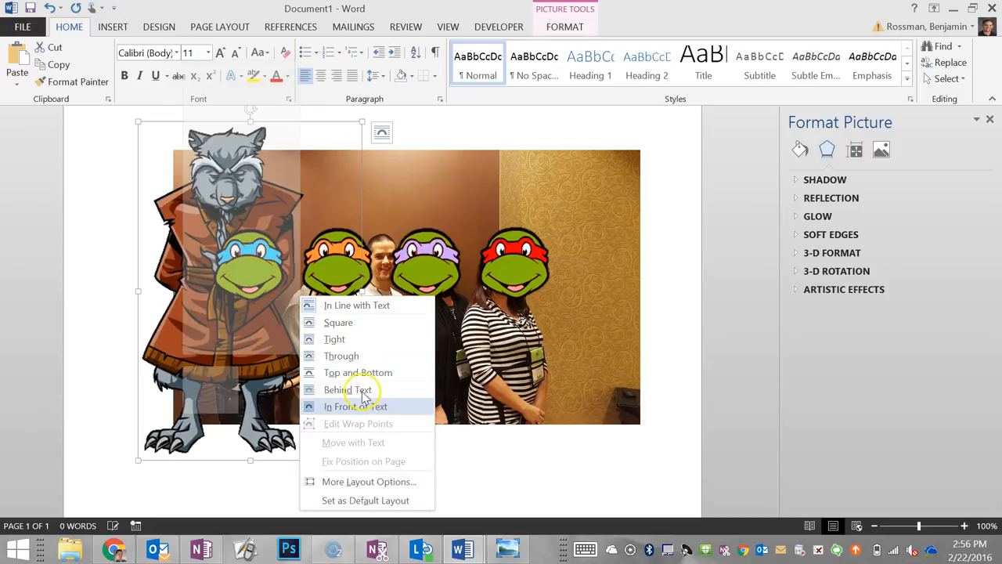
click(354, 405)
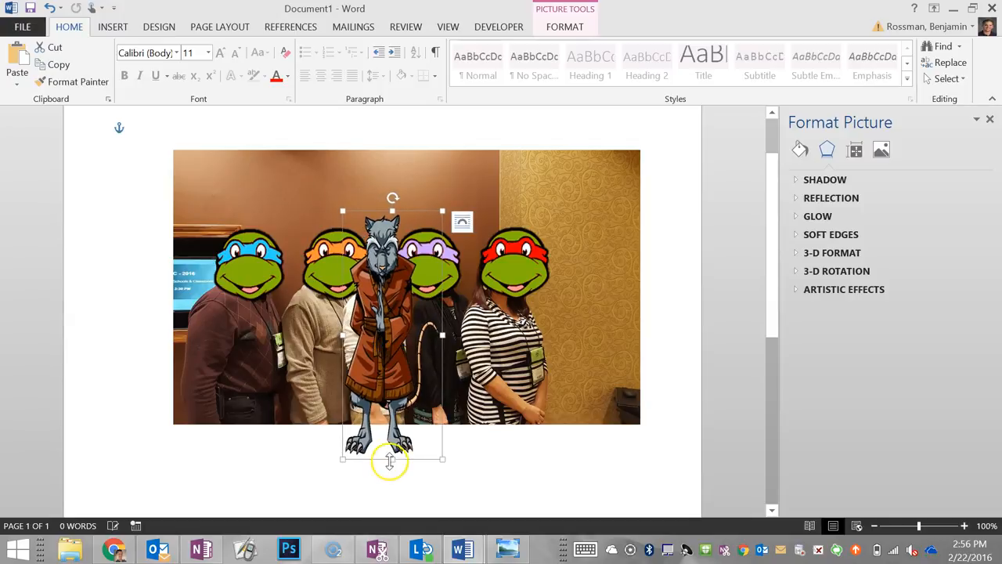
drag(392, 460, 376, 351)
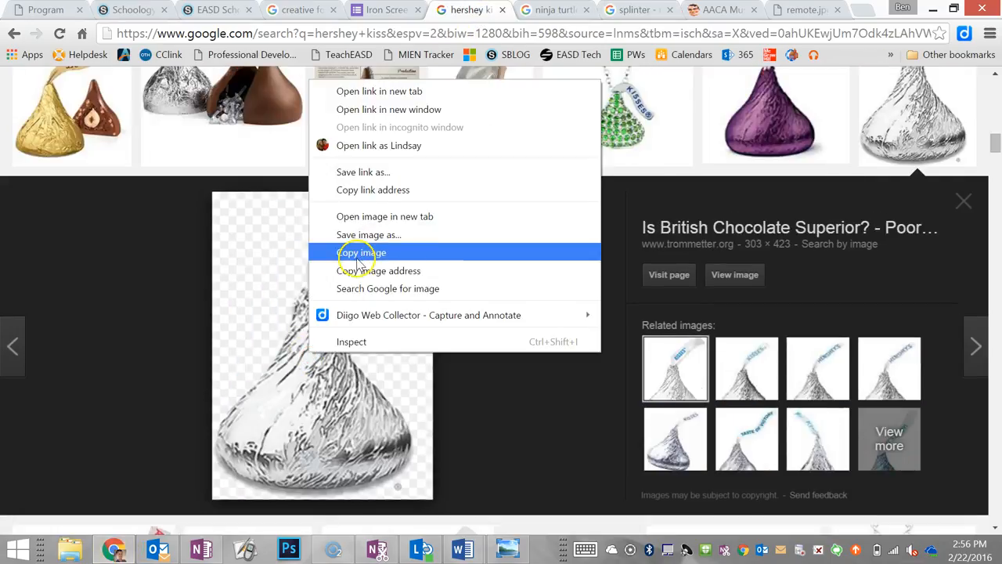
mouse_move(462, 548)
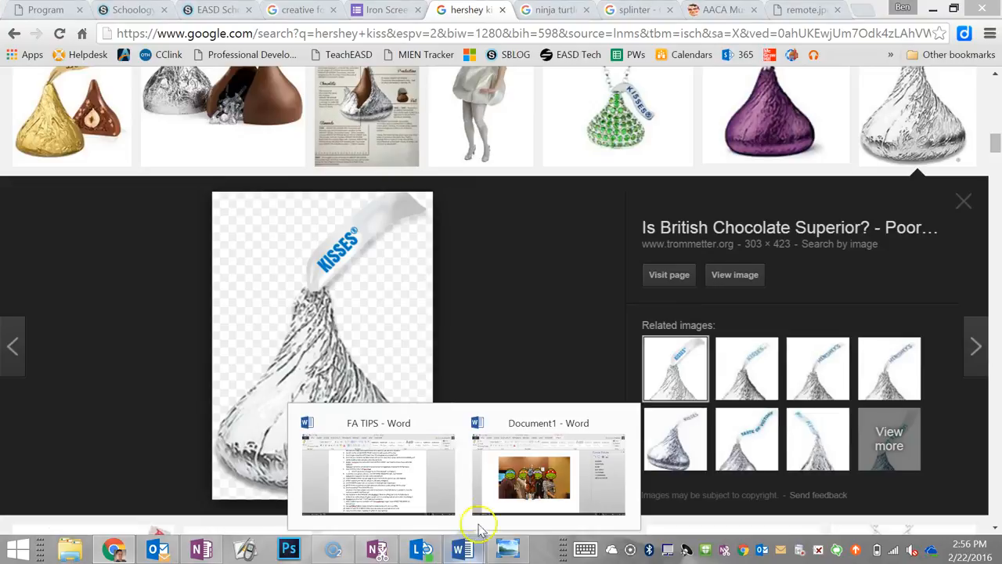